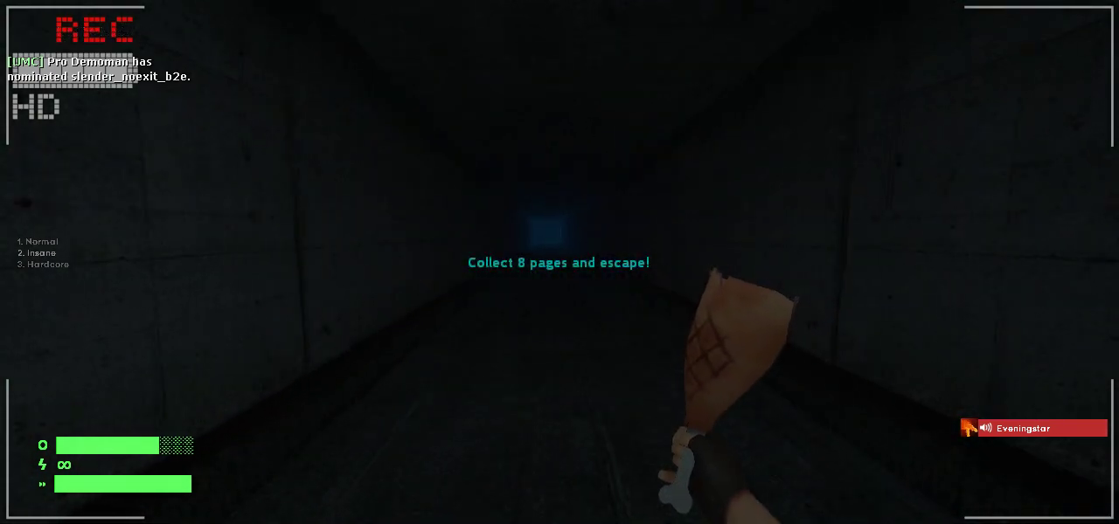
text(tank an)
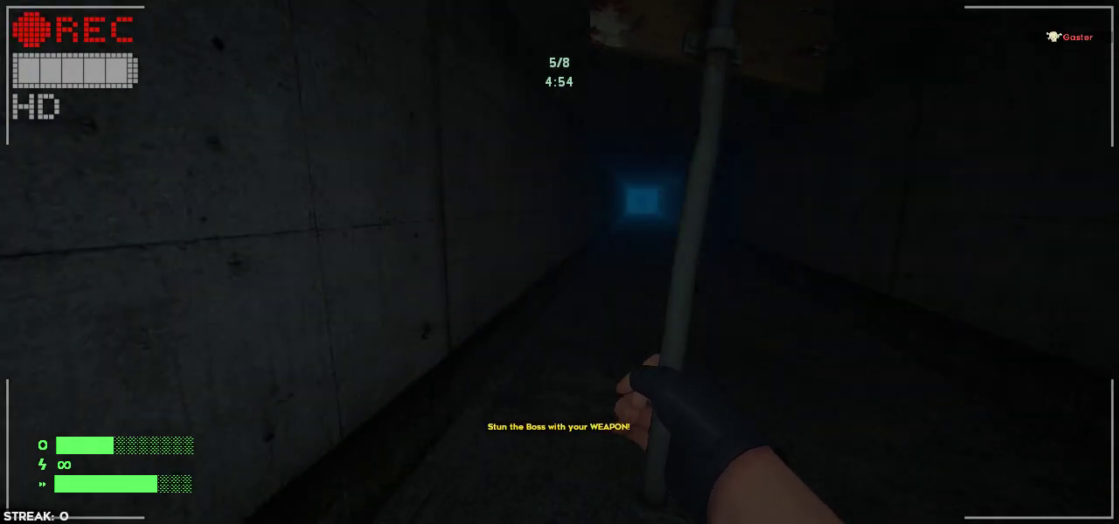
mouse_move(560, 262)
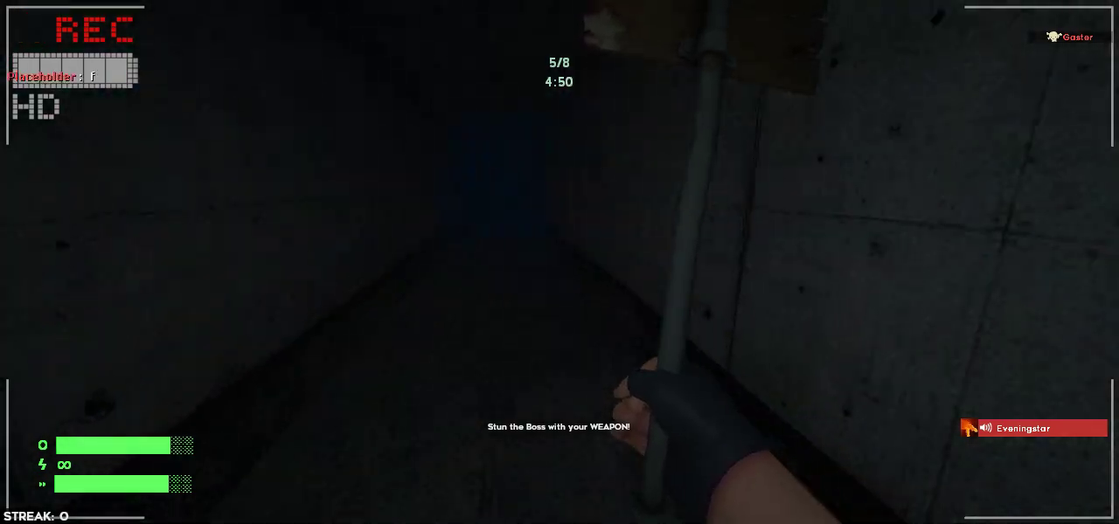
key(tab)
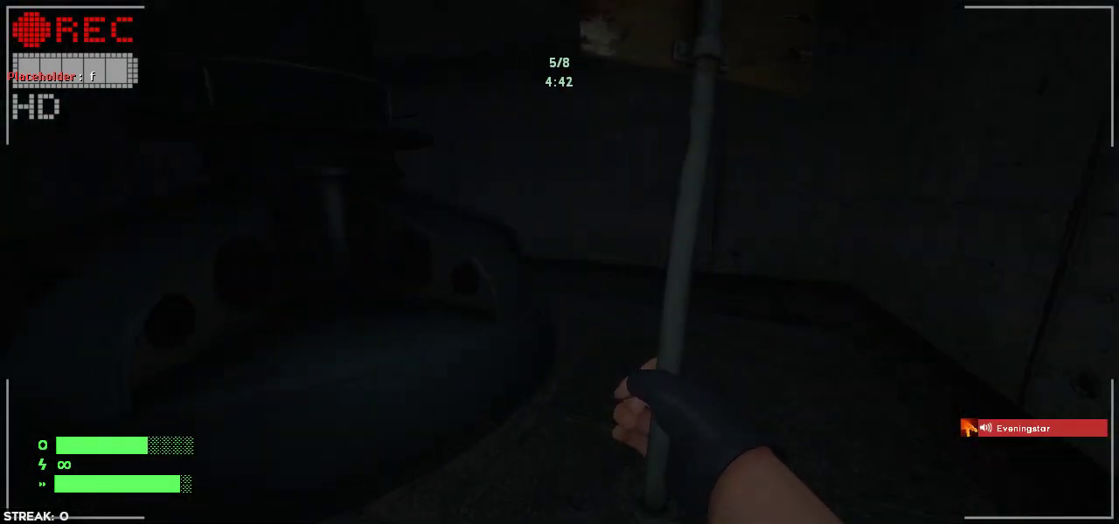
mouse_move(559, 263)
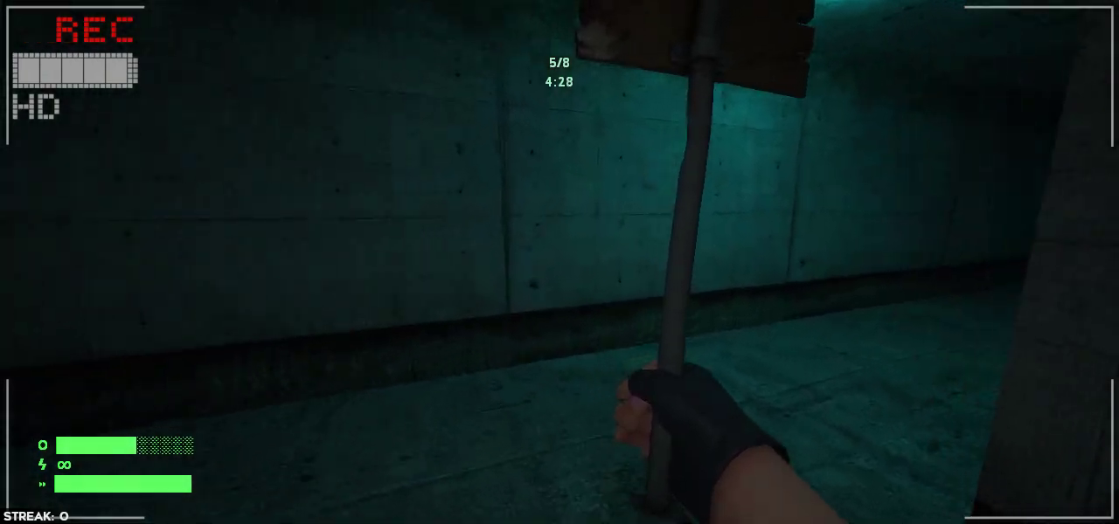
mouse_move(559, 262)
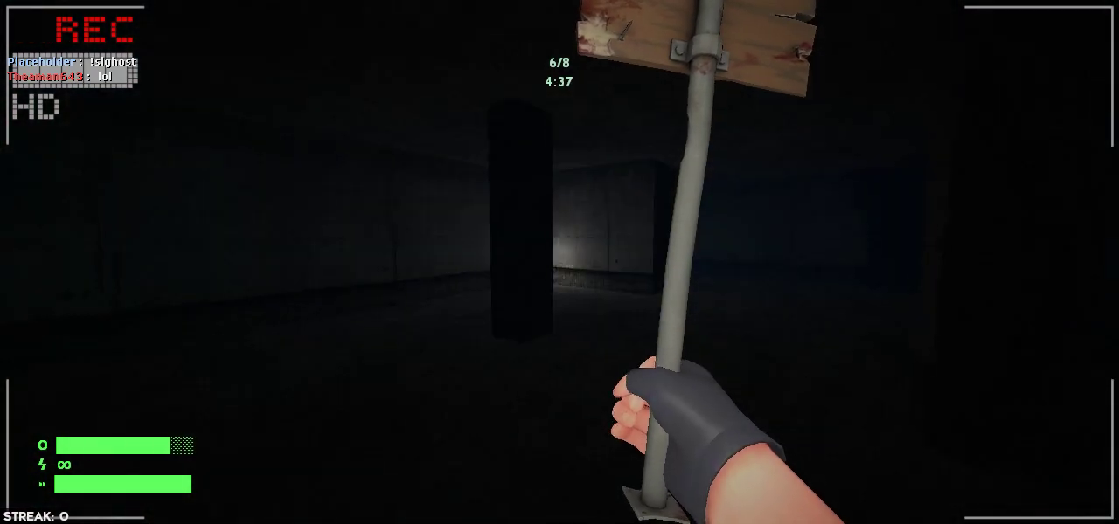
mouse_move(560, 262)
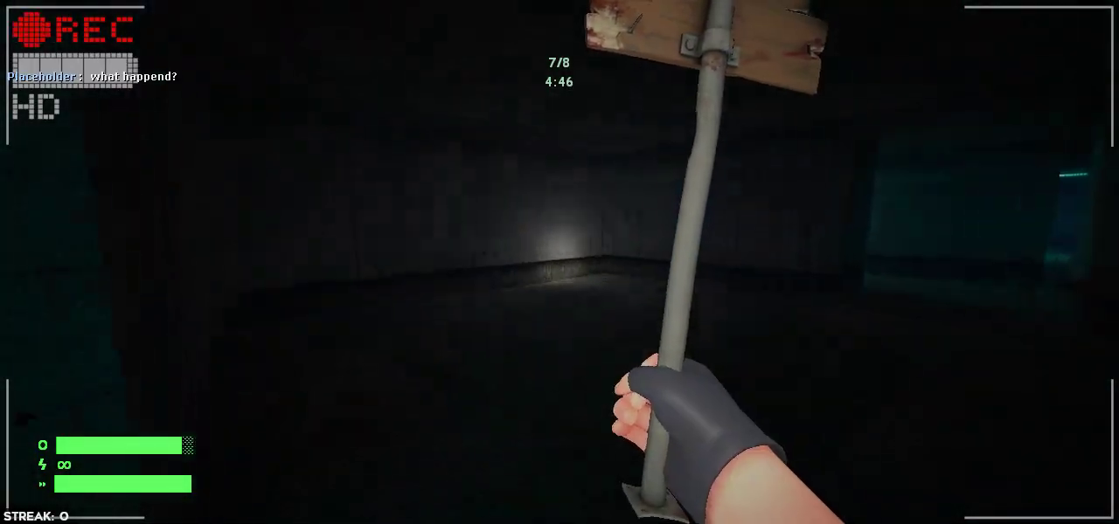
mouse_move(560, 262)
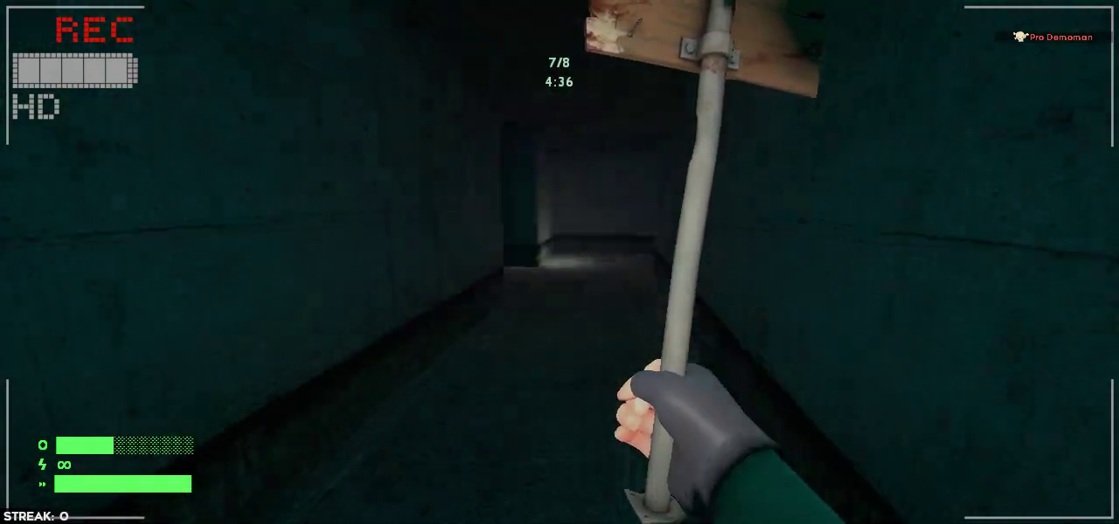
mouse_move(560, 262)
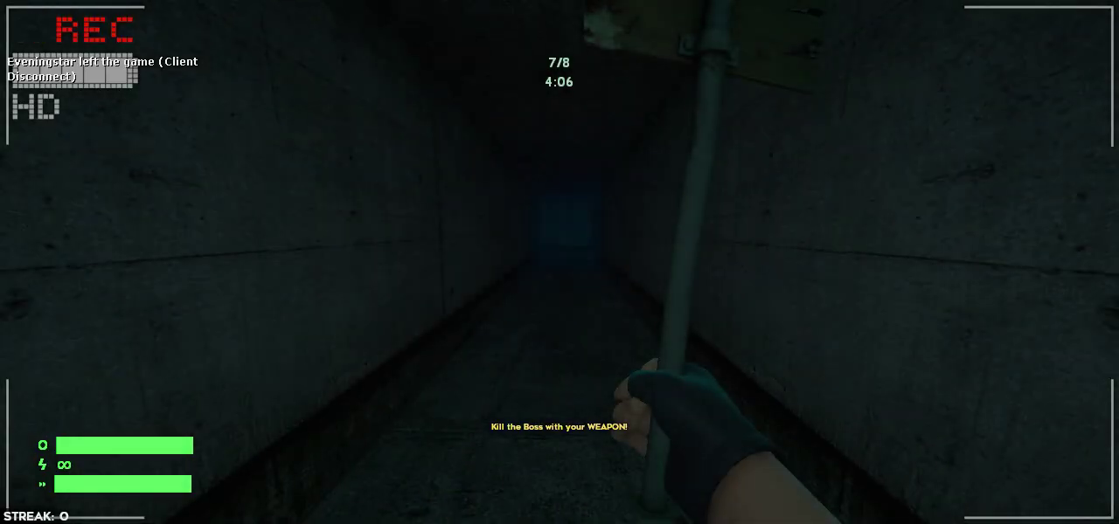
mouse_move(559, 263)
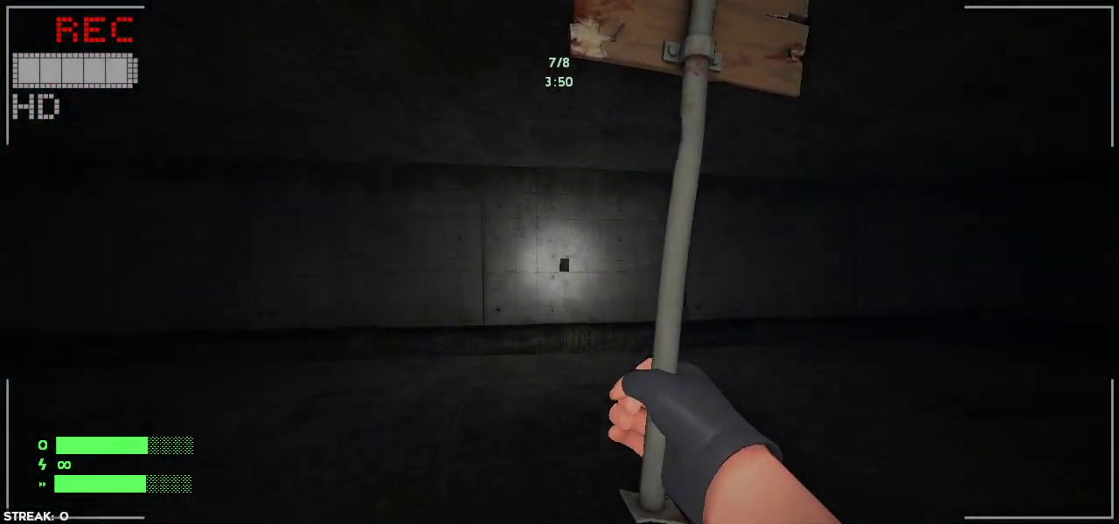
mouse_move(559, 262)
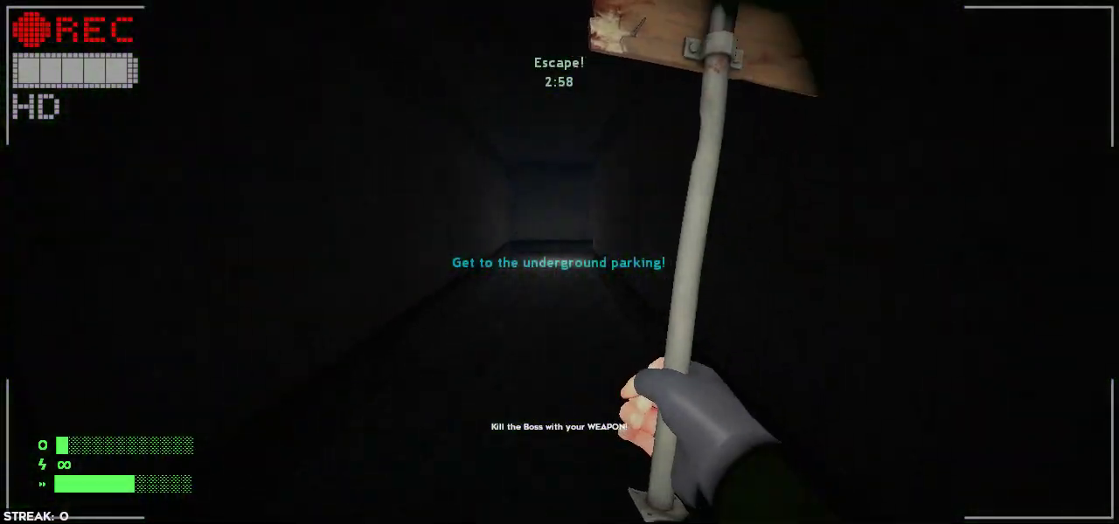
key(w)
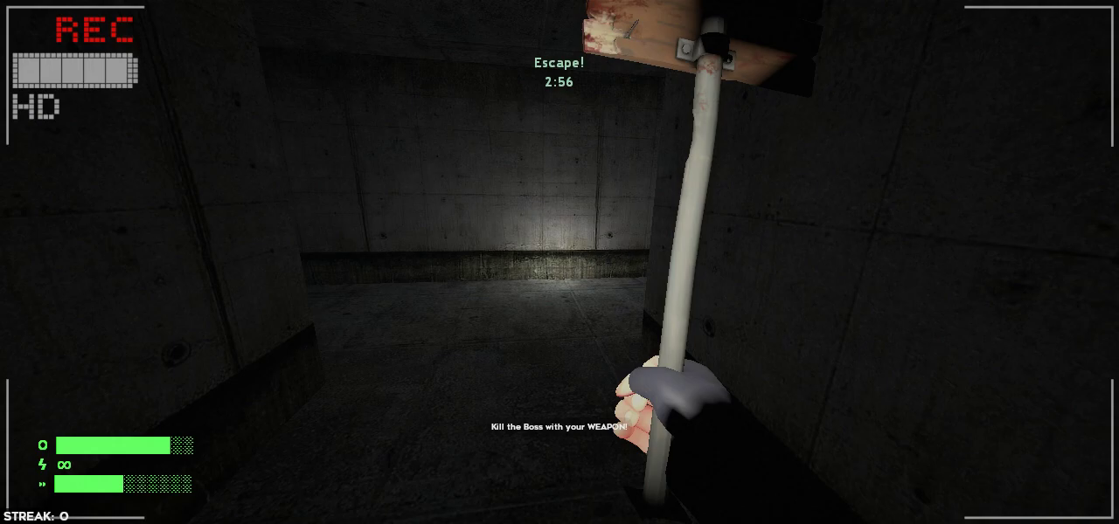